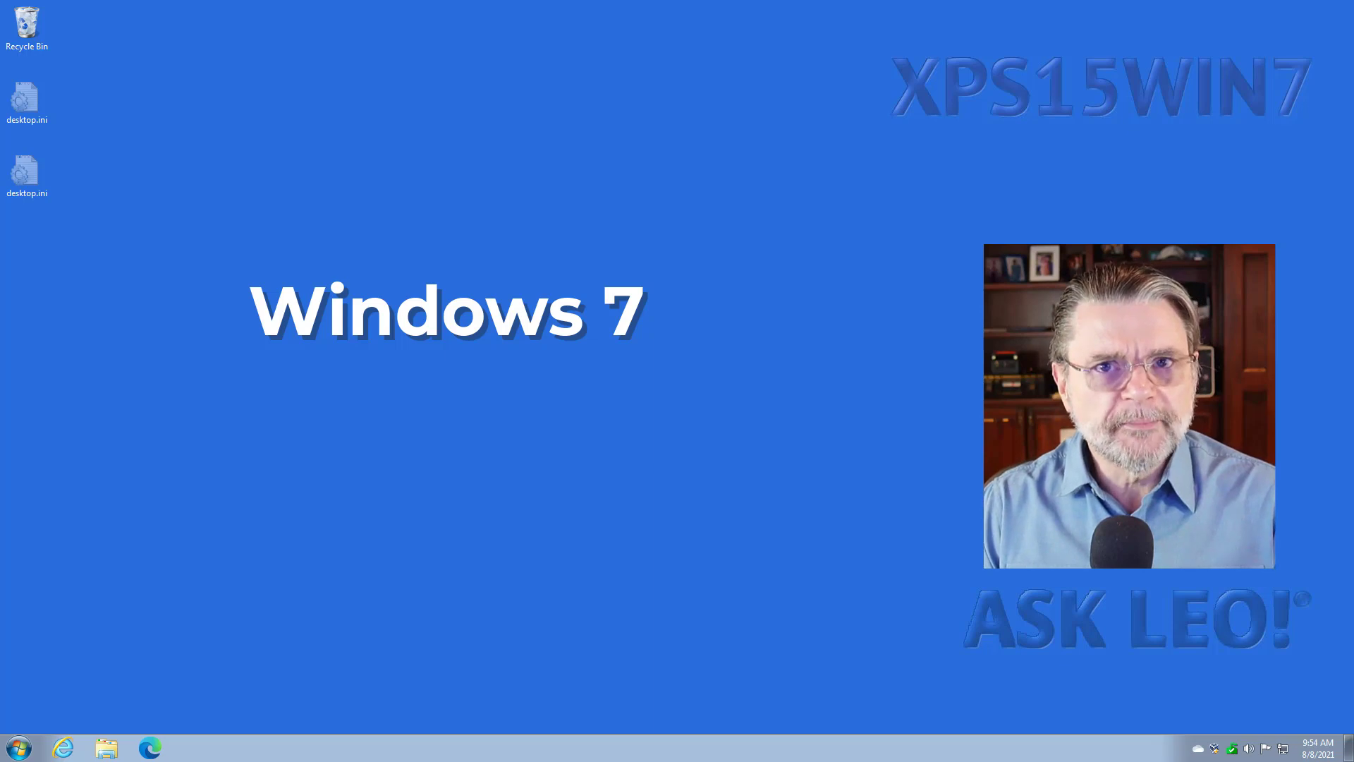
mouse_move(19, 746)
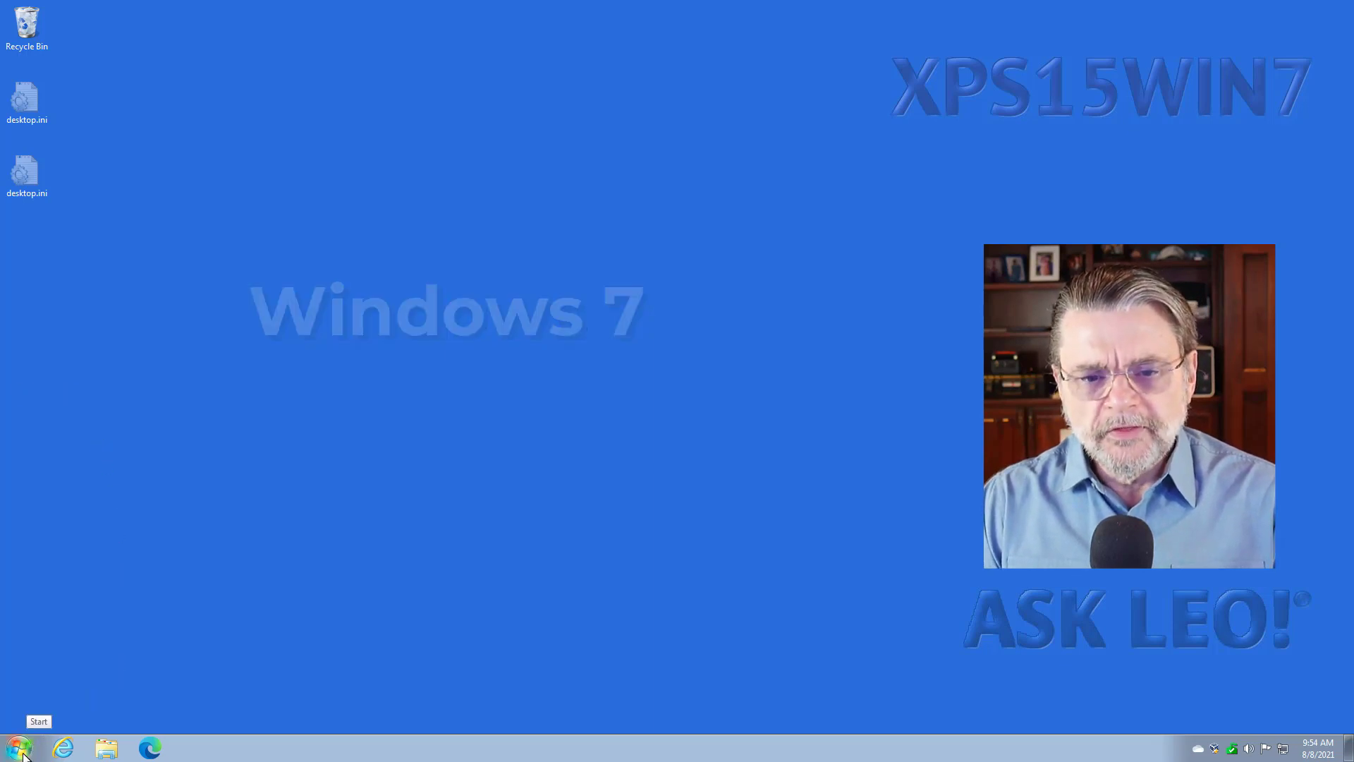
Step: Open Control Panel from the Start menu
left_click(16, 746)
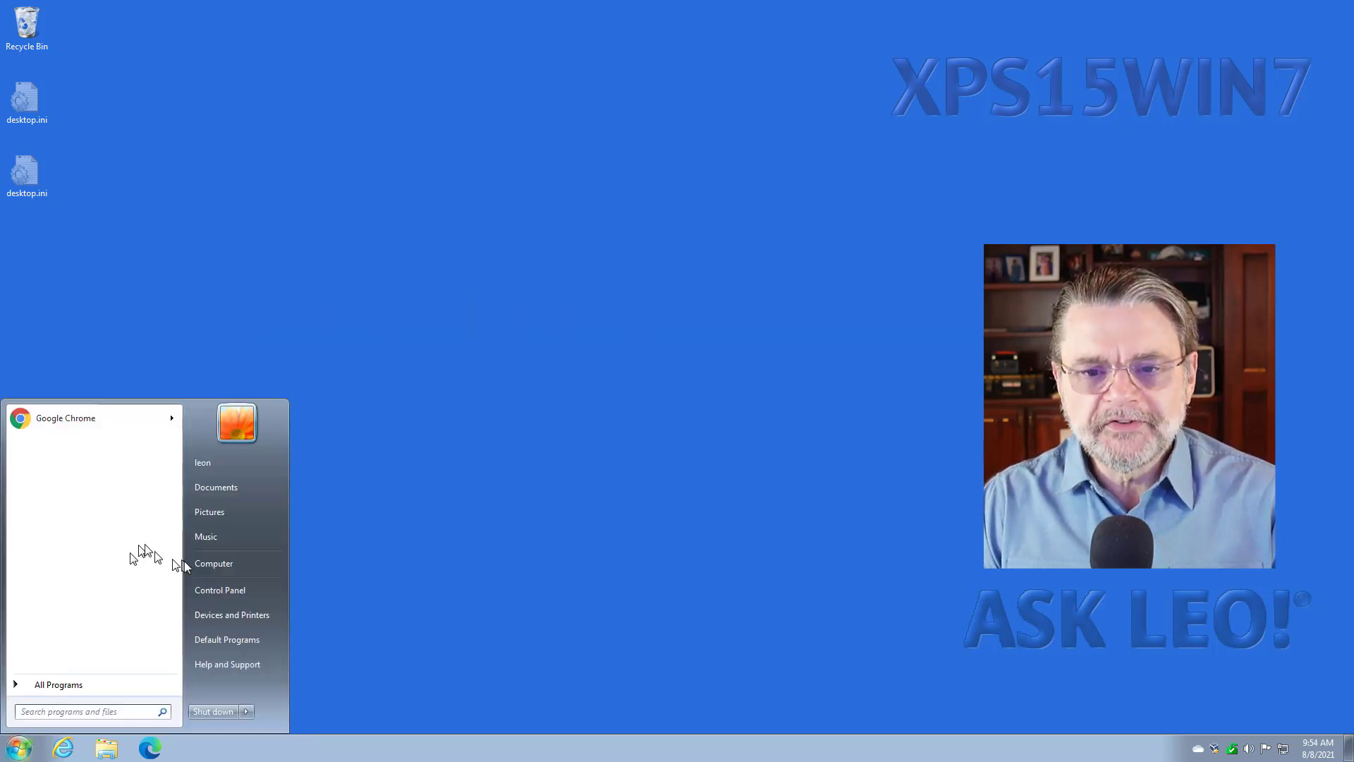
left_click(220, 590)
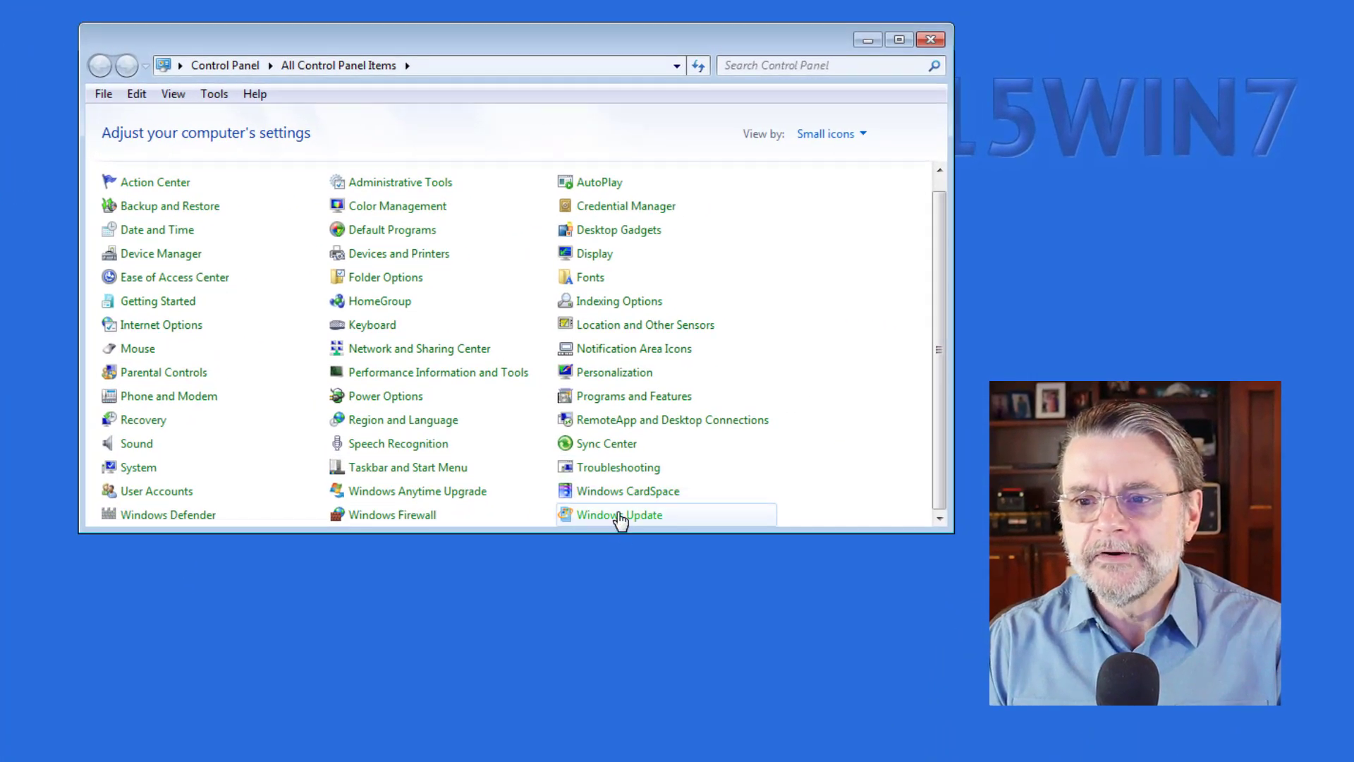
Step: Open Windows Update from the All Control Panel Items list
left_click(618, 514)
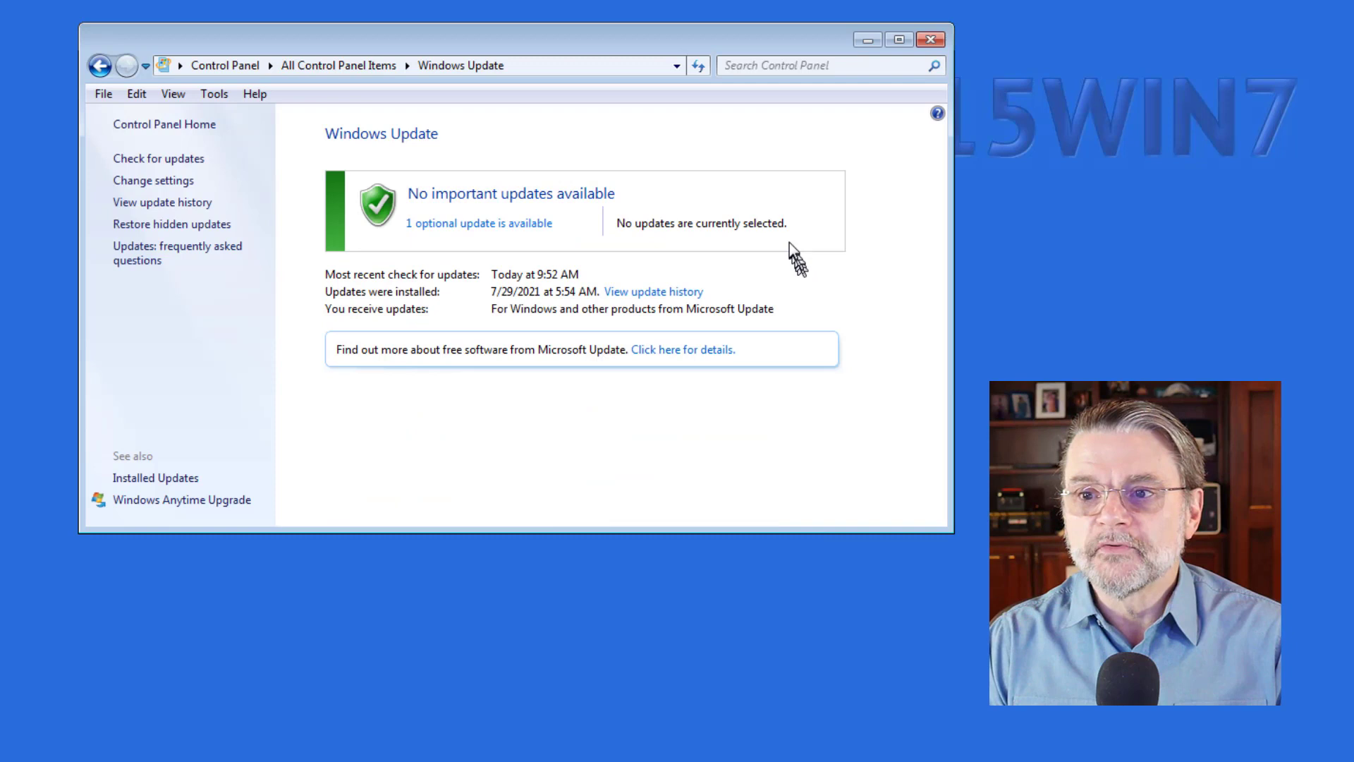
mouse_move(780, 248)
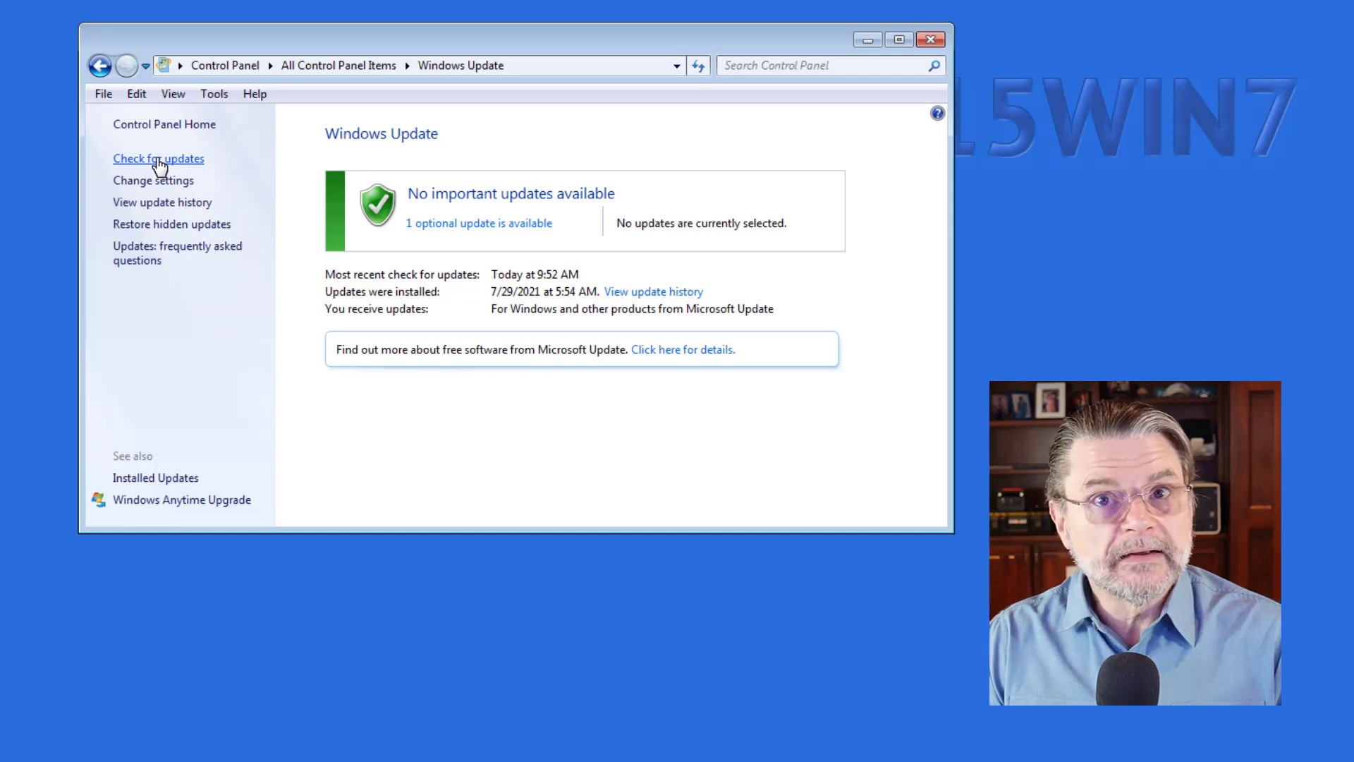
Step: Start a new check for available Windows updates
left_click(158, 158)
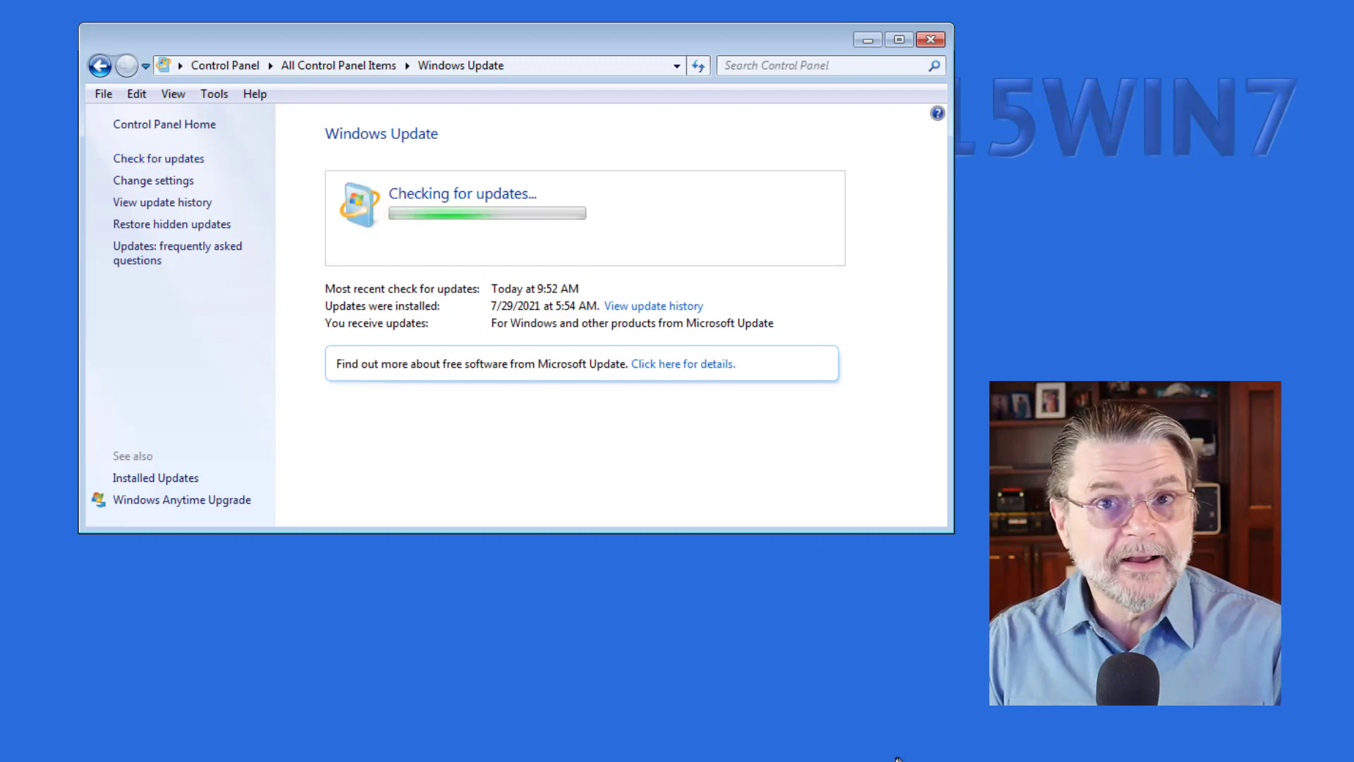
mouse_move(622, 732)
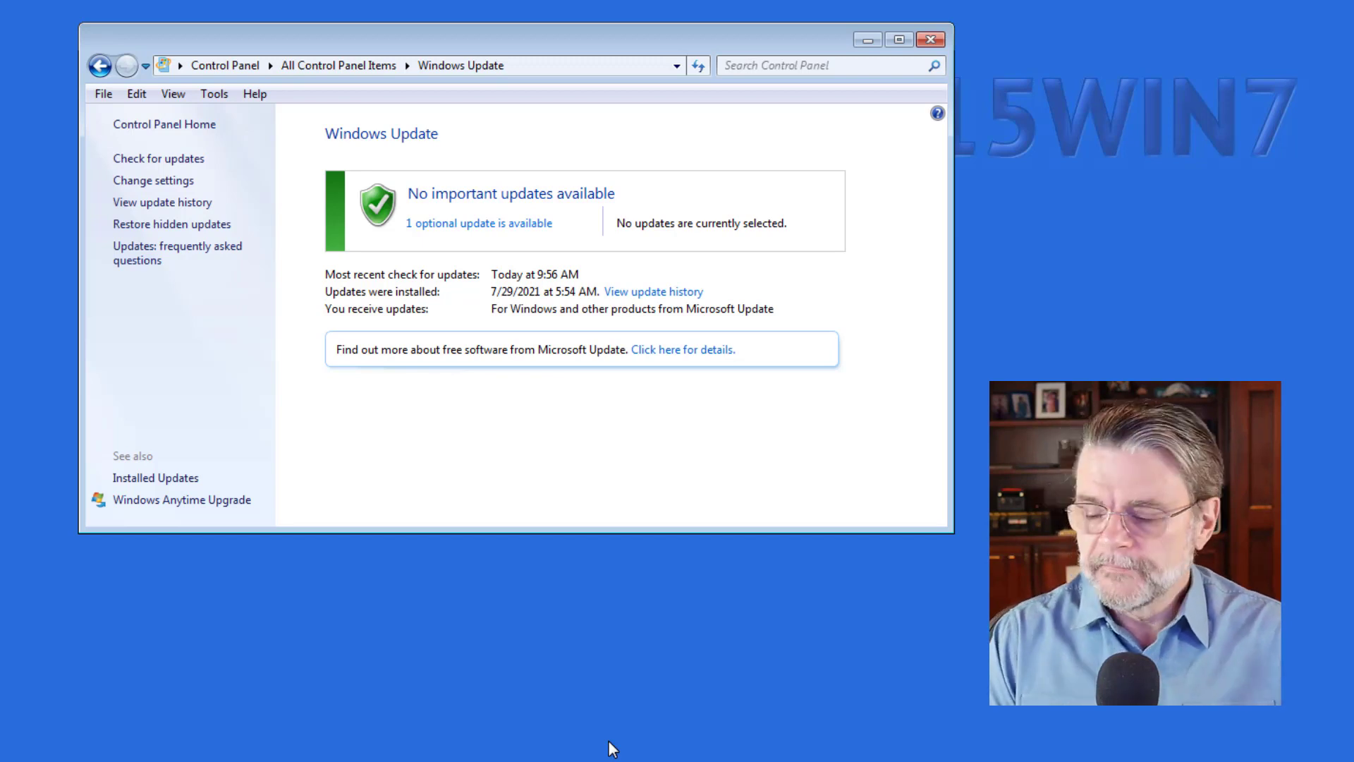
Step: Select the optional Microsoft Silverlight (KB4481252) update, 12.5 MB, and confirm
left_click(478, 223)
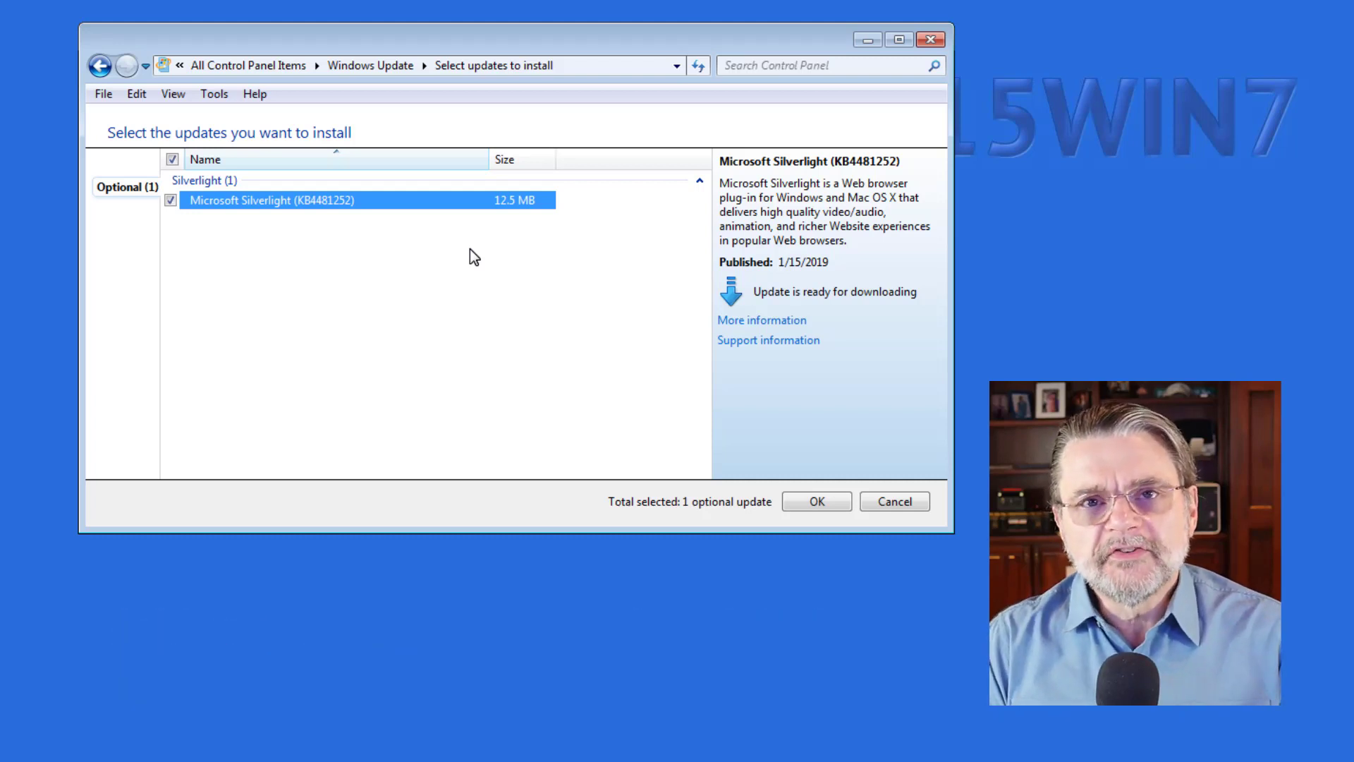
mouse_move(669, 227)
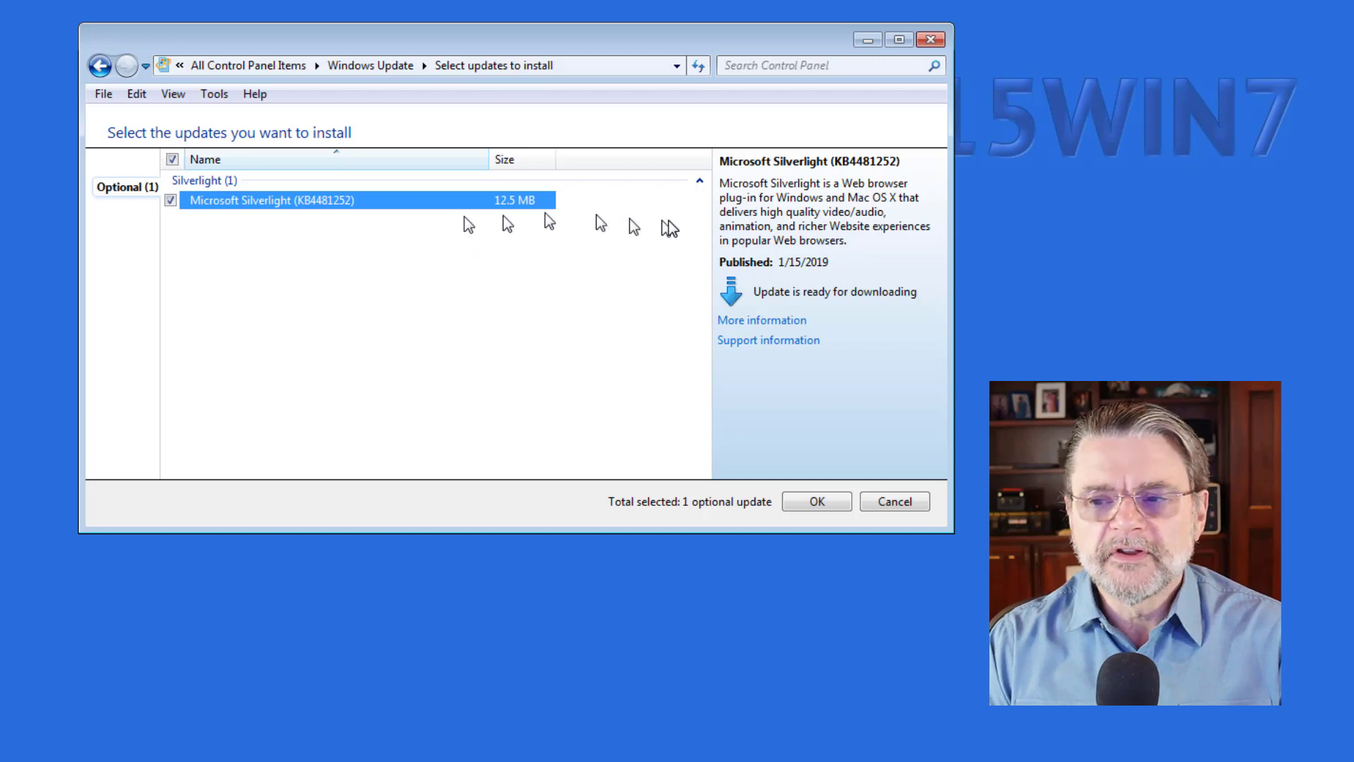
left_click(814, 501)
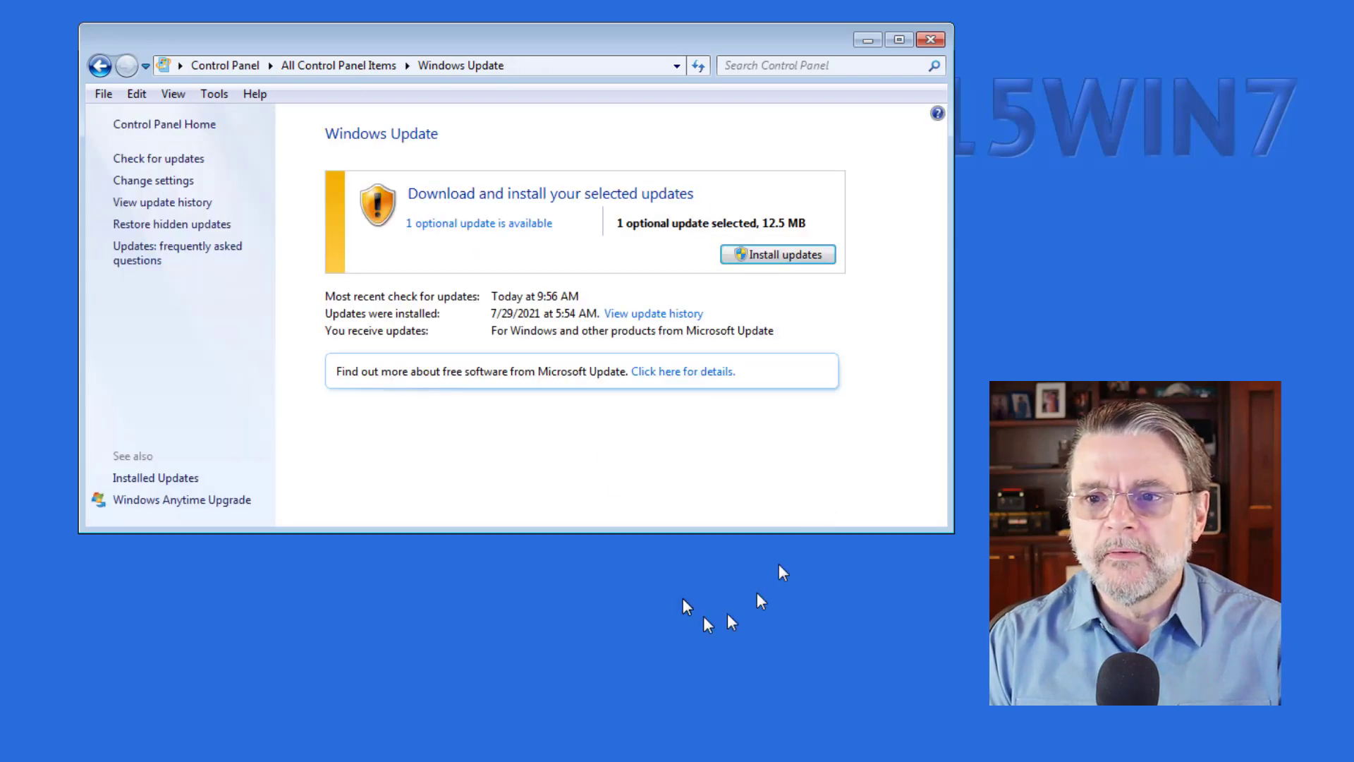
Step: Install the Silverlight update, accepting its license terms
left_click(776, 254)
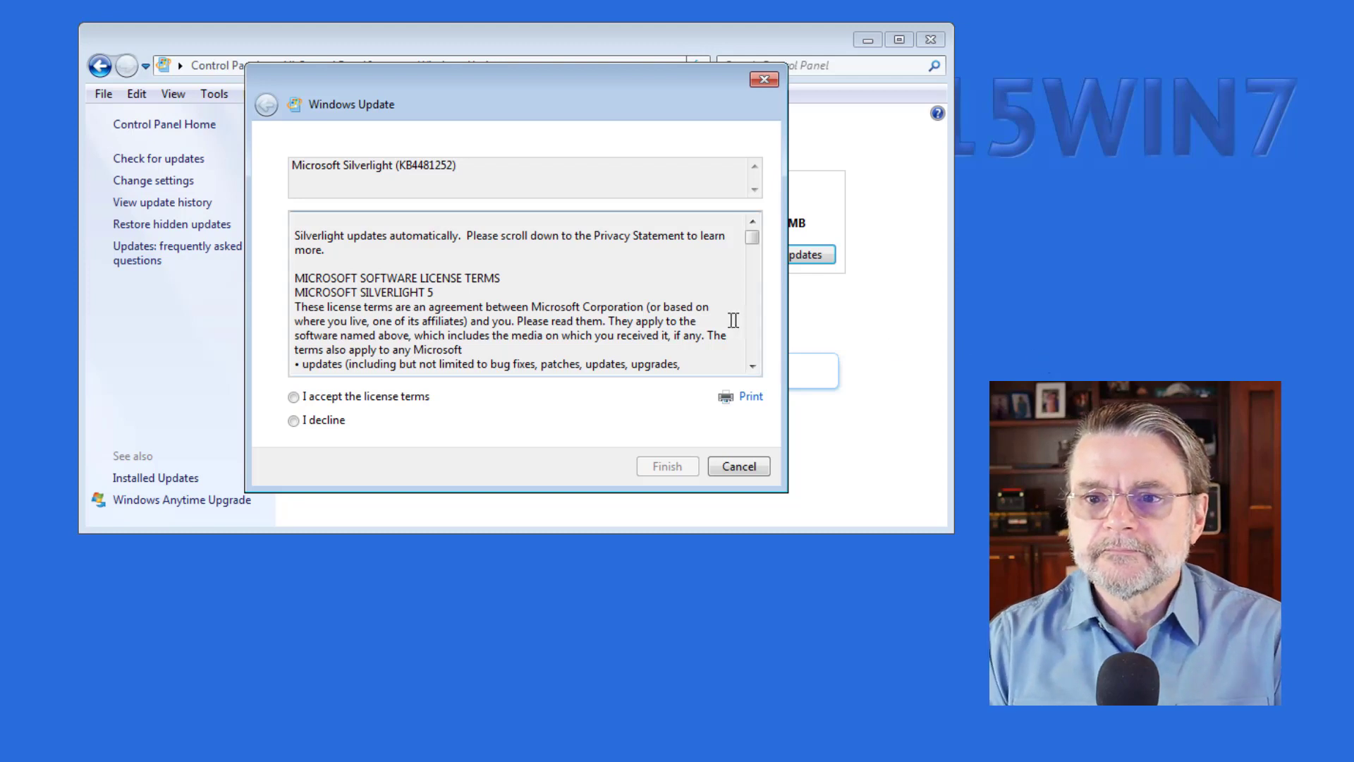
left_click(666, 465)
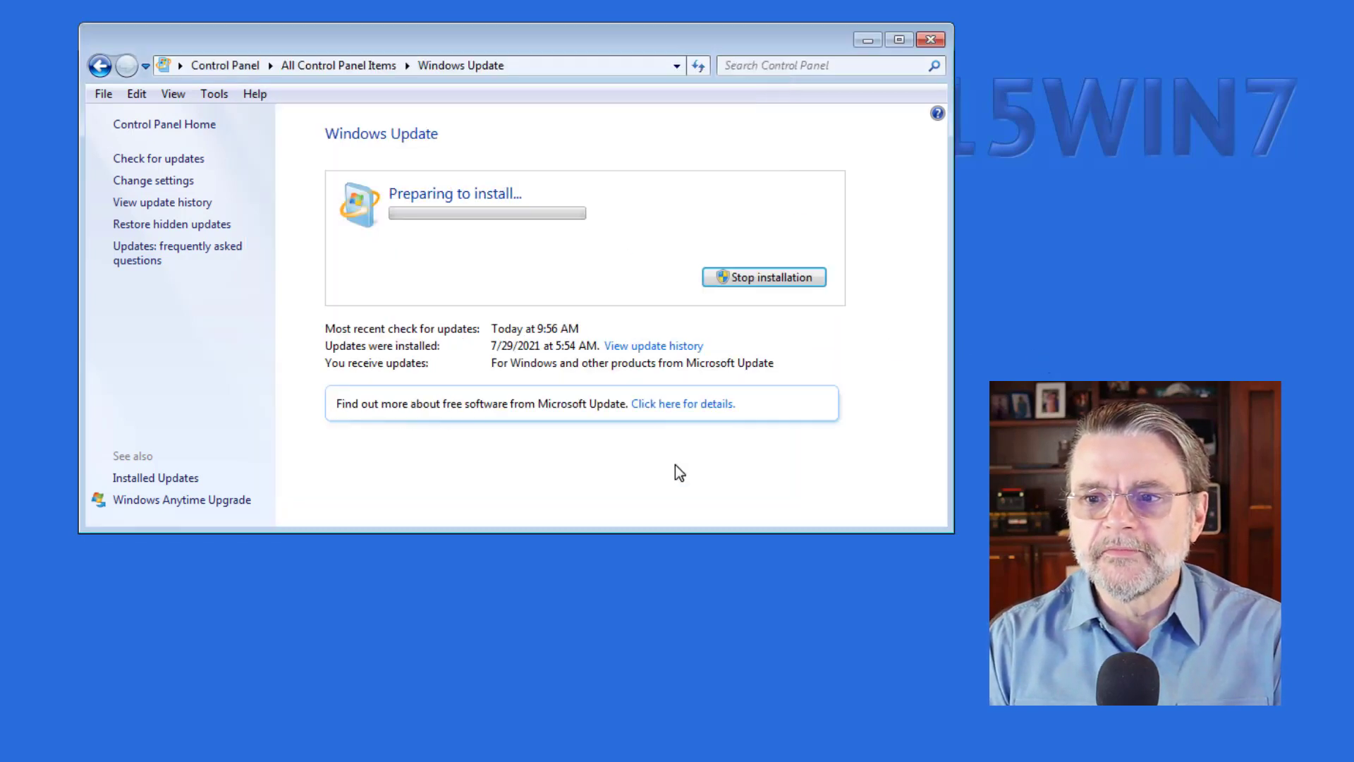